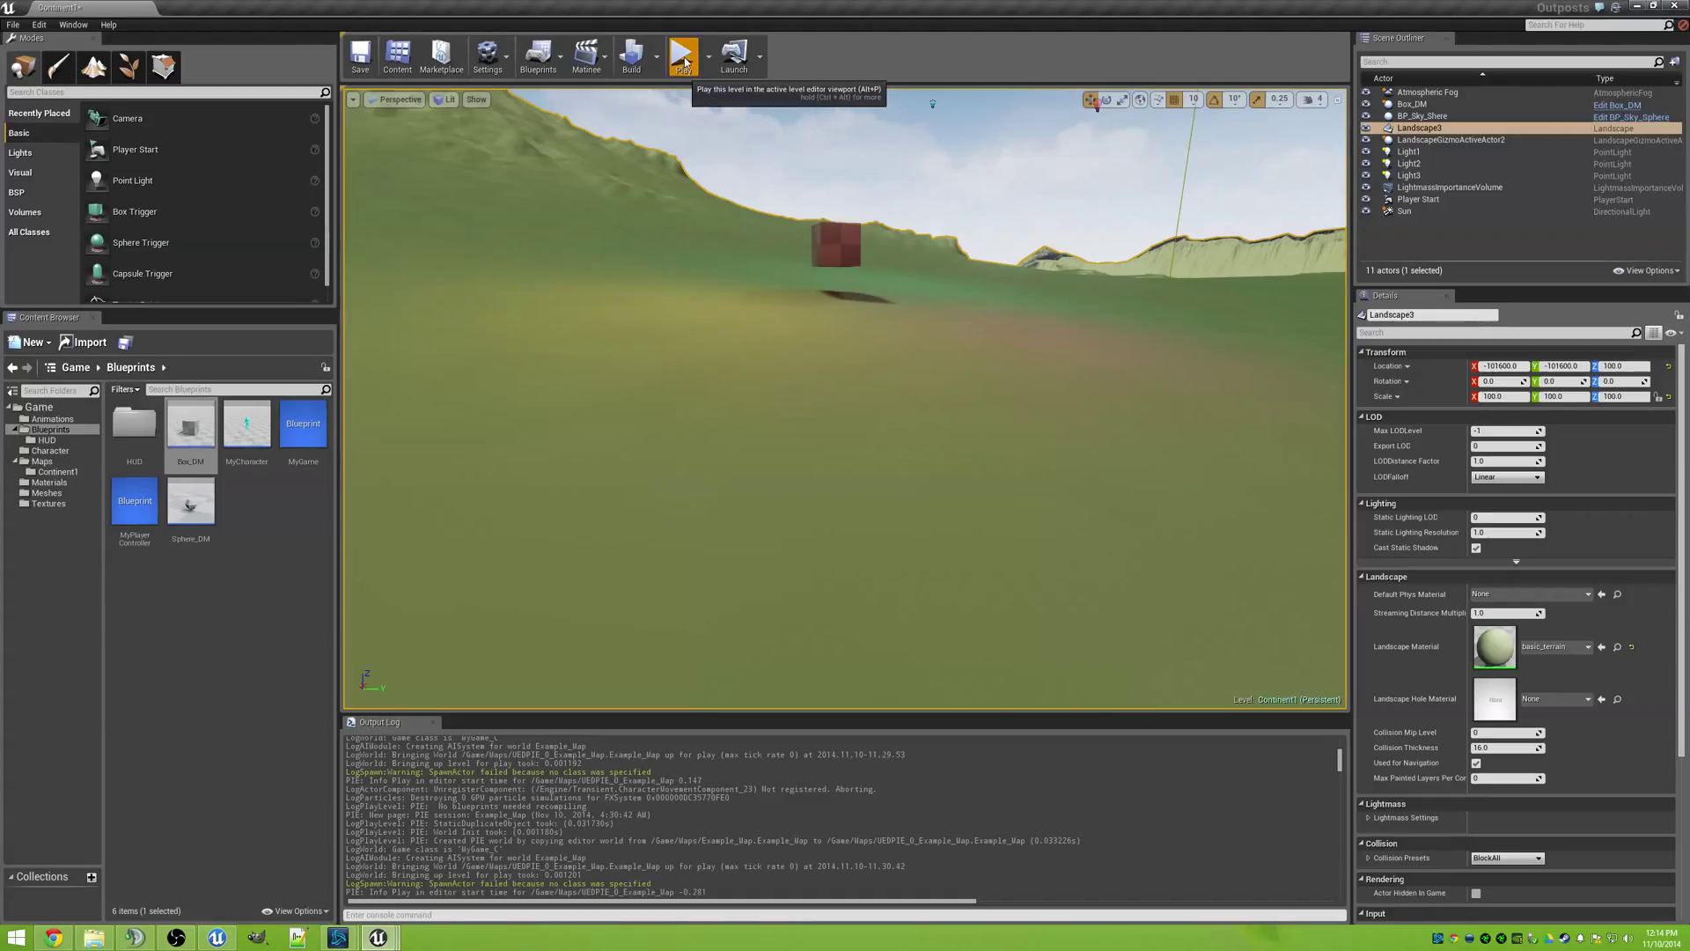
Play the level in the active viewport, spawning the third-person character on the landscape.
left_click(683, 53)
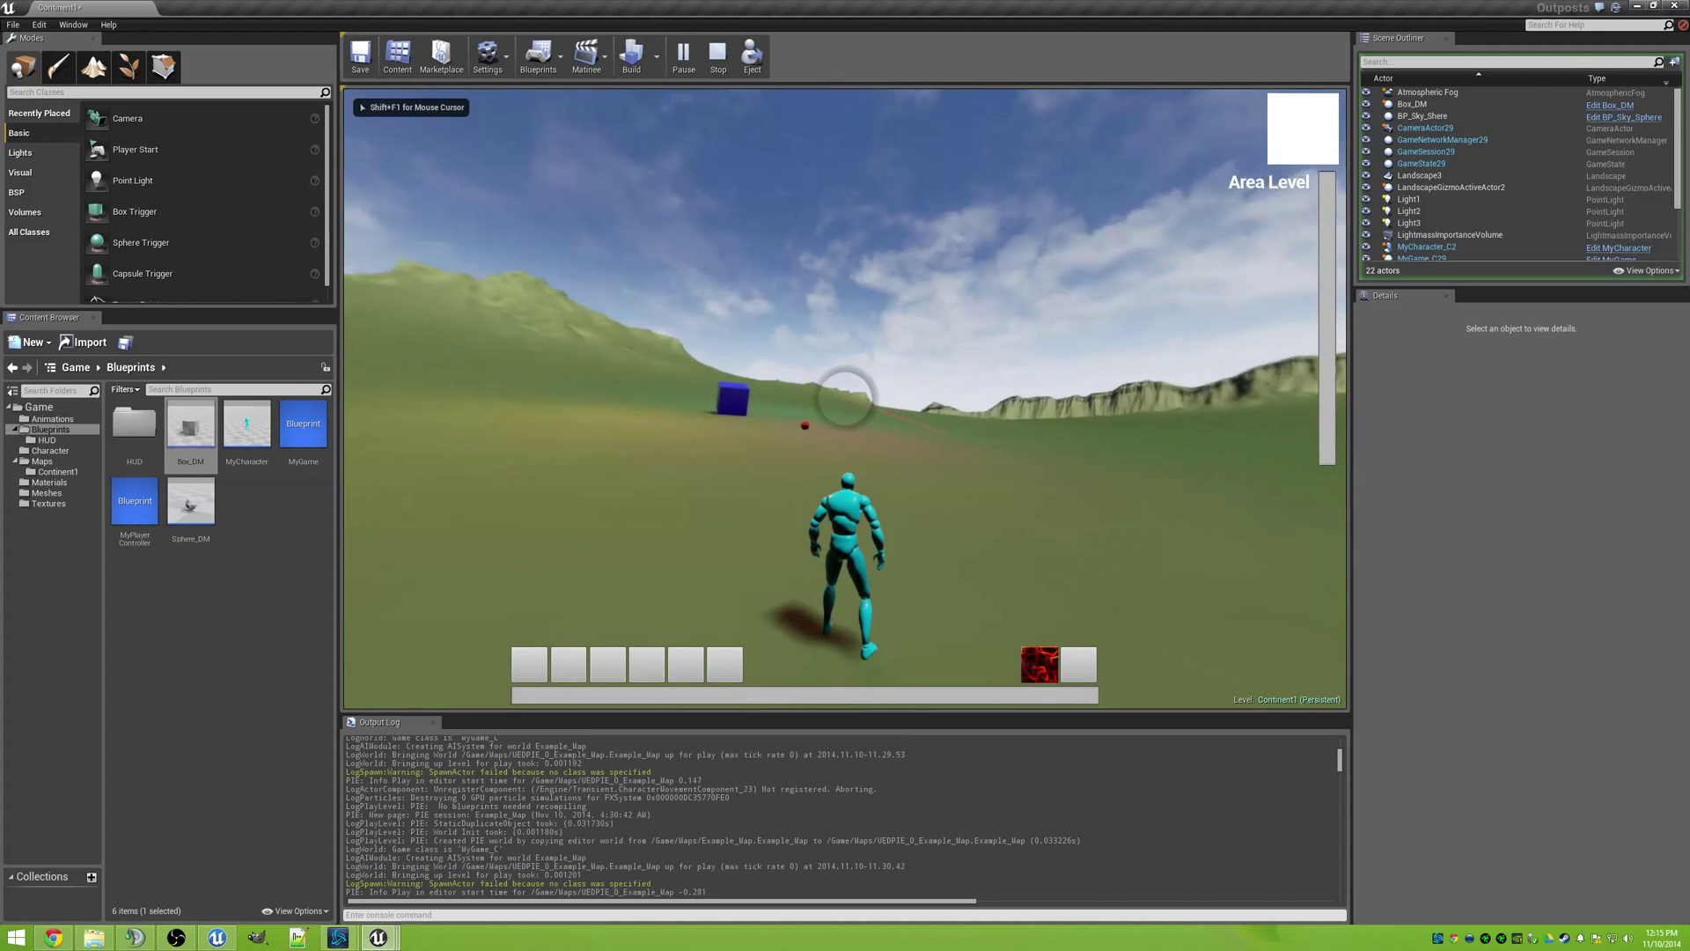